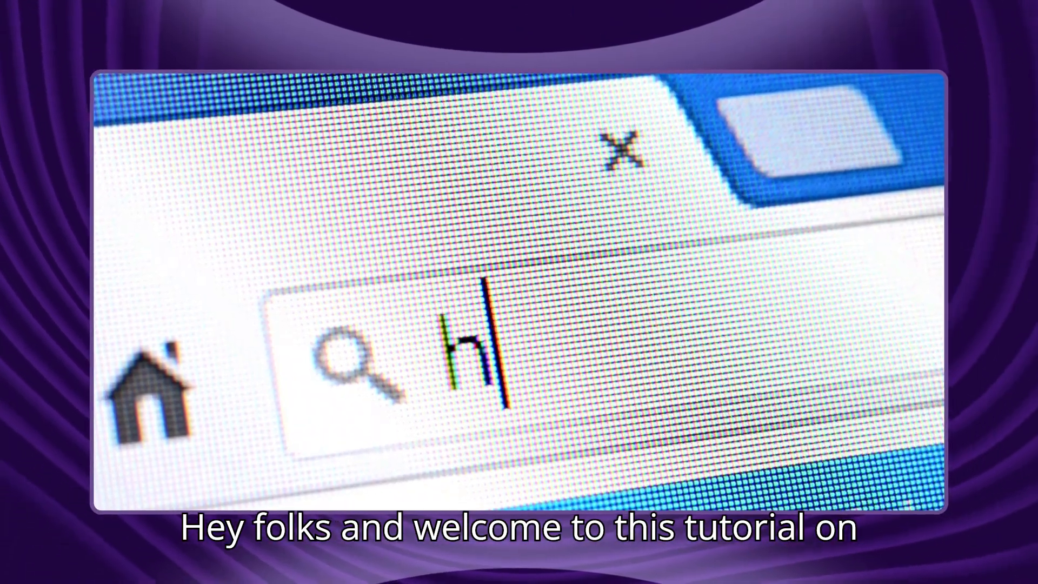
{"action": "type", "text": "ttp://"}
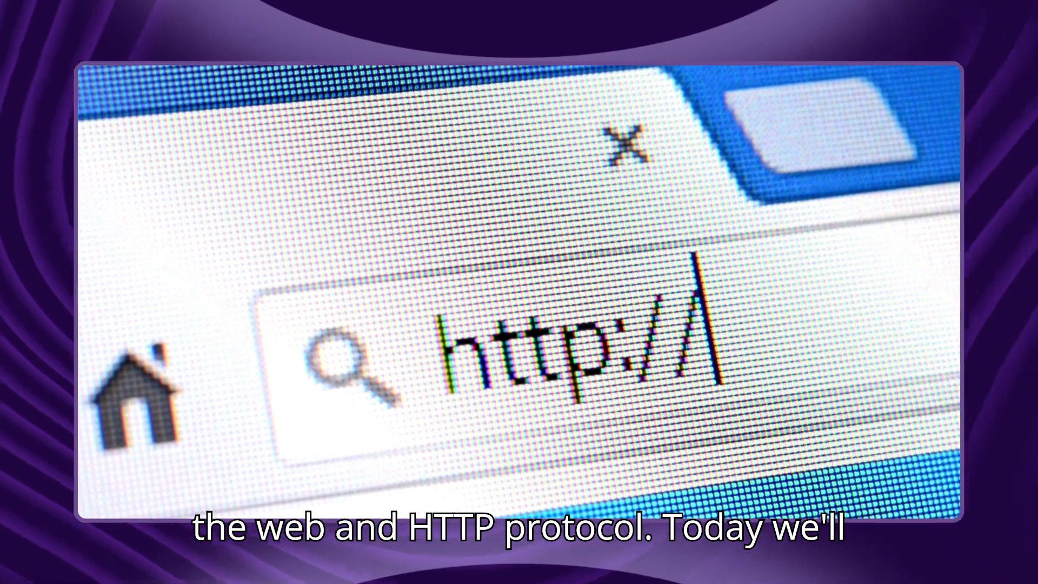